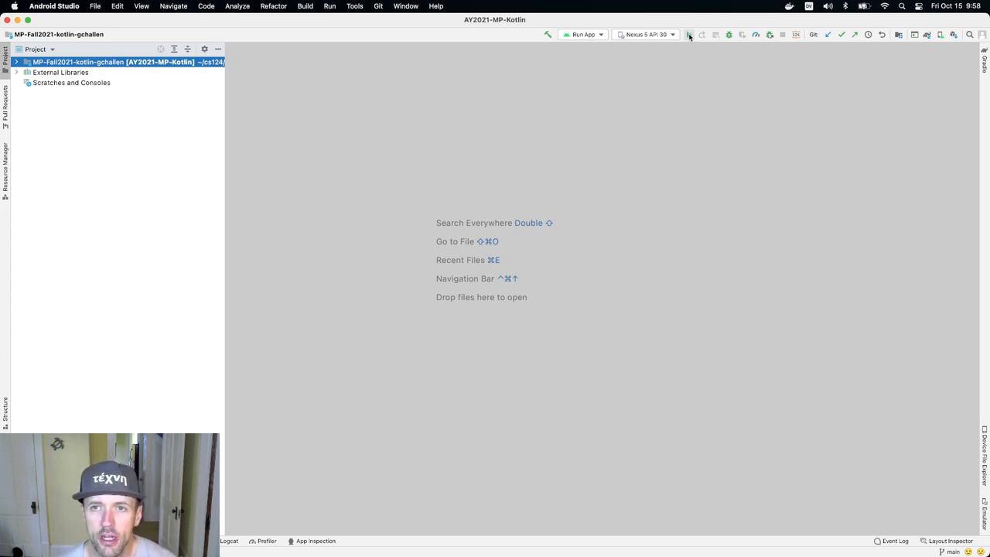
Run 'app' on the Nexus 5 API 30 emulator to show the restaurant list.
{"action": "left_click", "coordinate": [689, 34]}
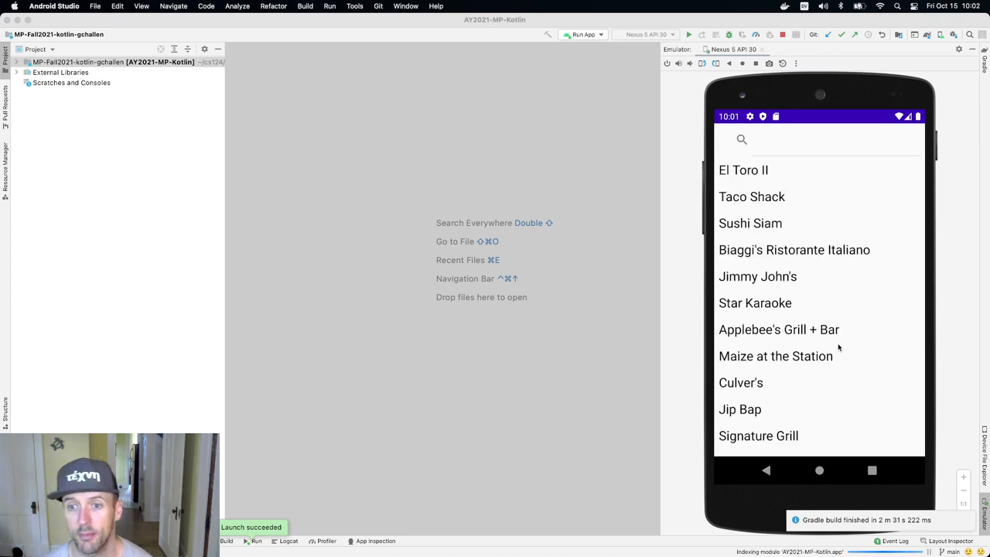
{"action": "scroll", "scroll_direction": "down", "scroll_amount": 3}
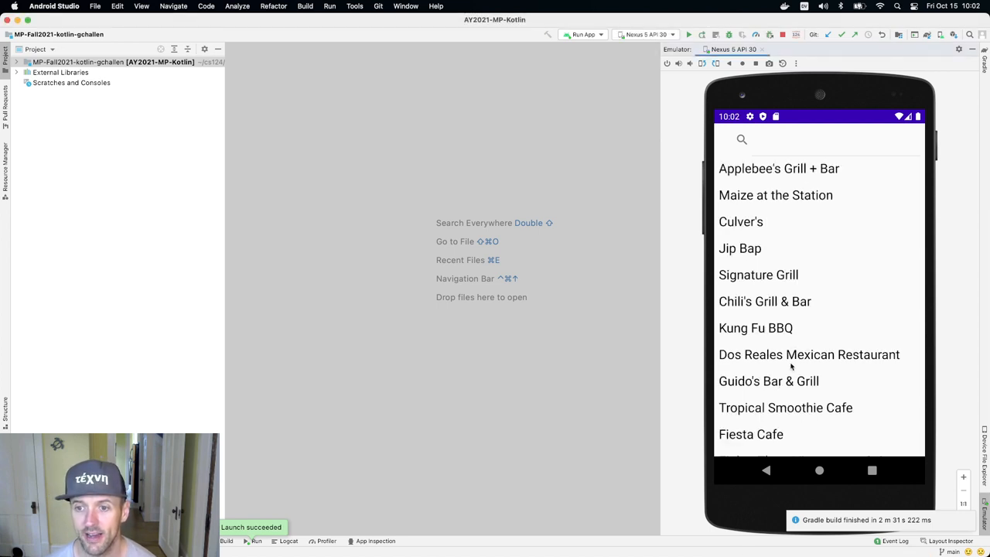
{"action": "scroll", "scroll_direction": "down", "scroll_amount": 3}
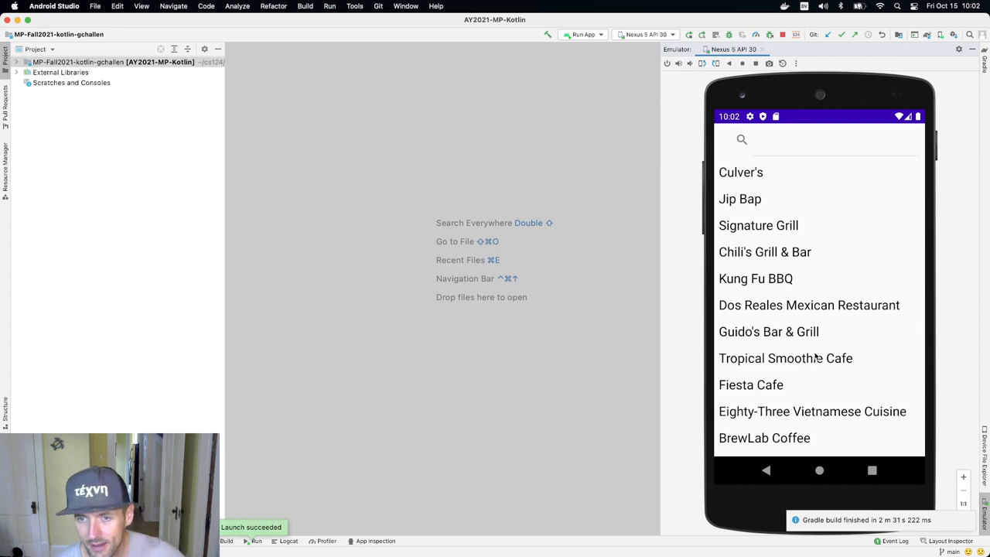
{"action": "scroll", "scroll_direction": "down", "scroll_amount": 3}
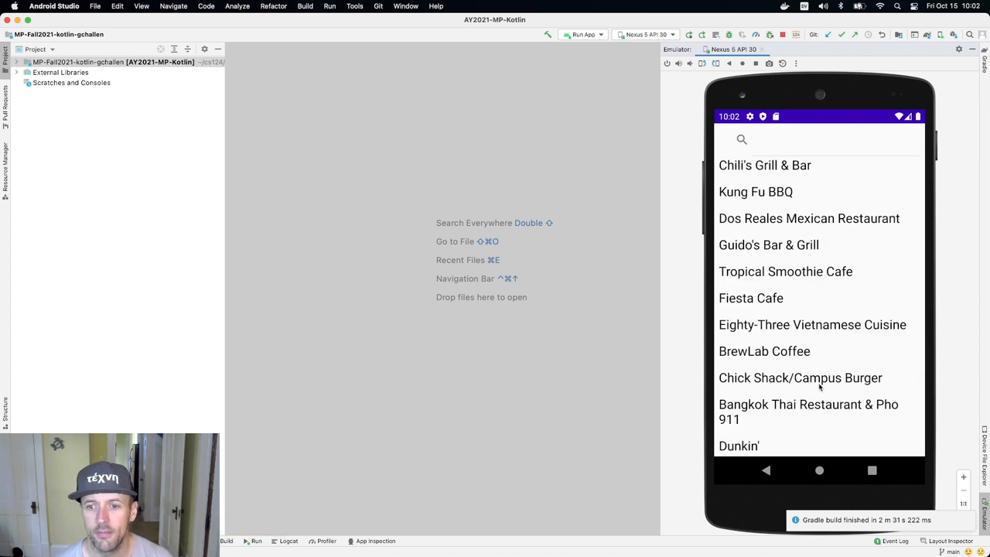
{"action": "scroll", "scroll_direction": "down", "scroll_amount": 3}
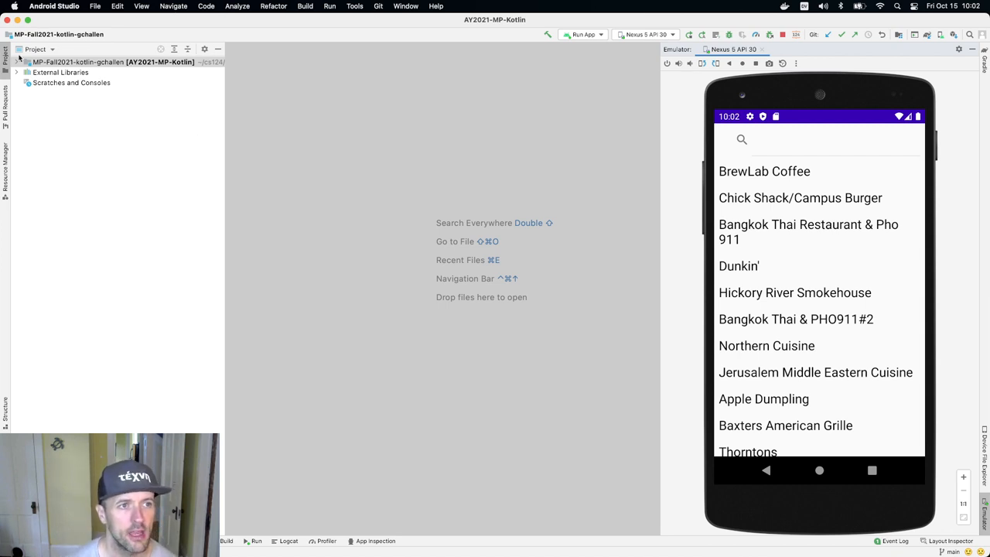
Expand the project root, app module and src folder to show main and test.
{"action": "left_click", "coordinate": [8, 62]}
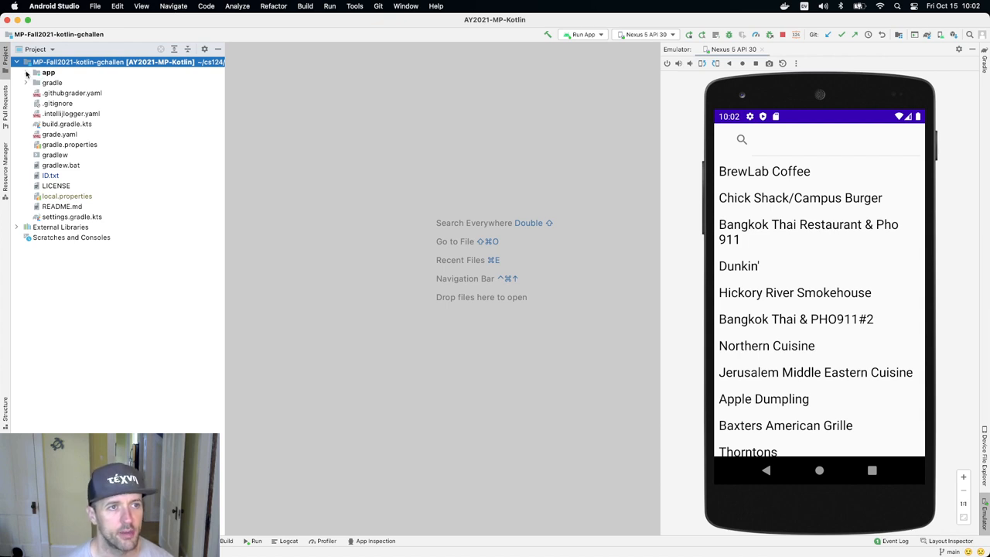
{"action": "left_click", "coordinate": [26, 73]}
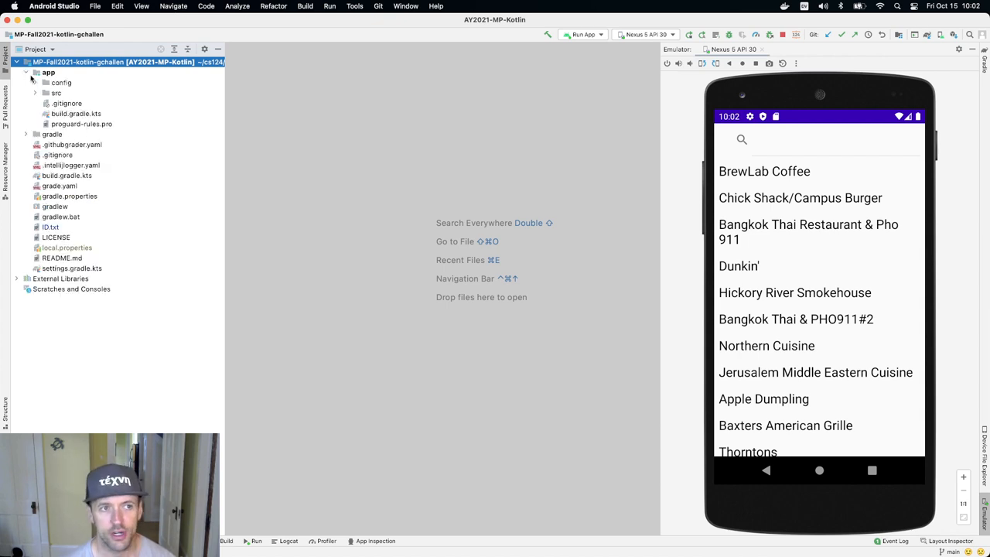
{"action": "left_click", "coordinate": [56, 92]}
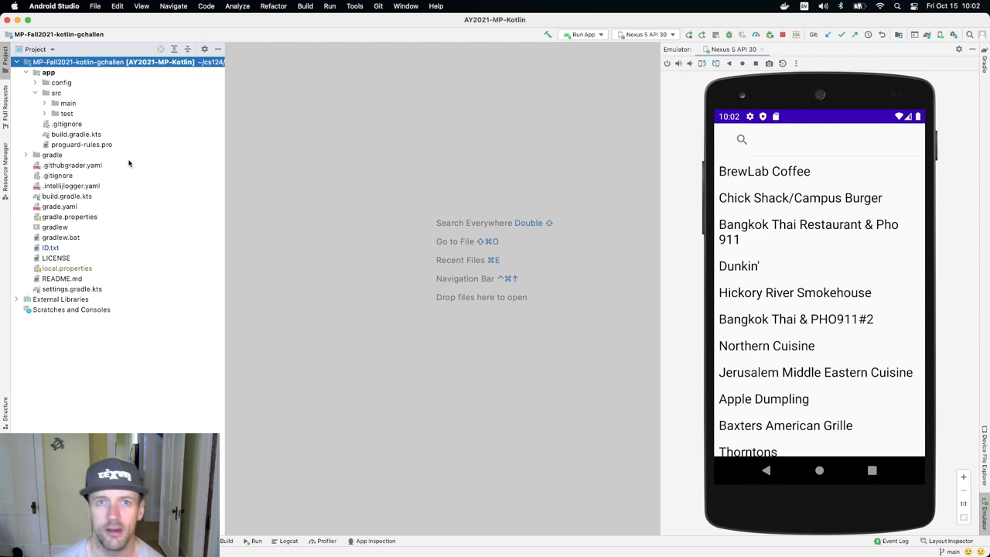
{"action": "mouse_move", "coordinate": [80, 105]}
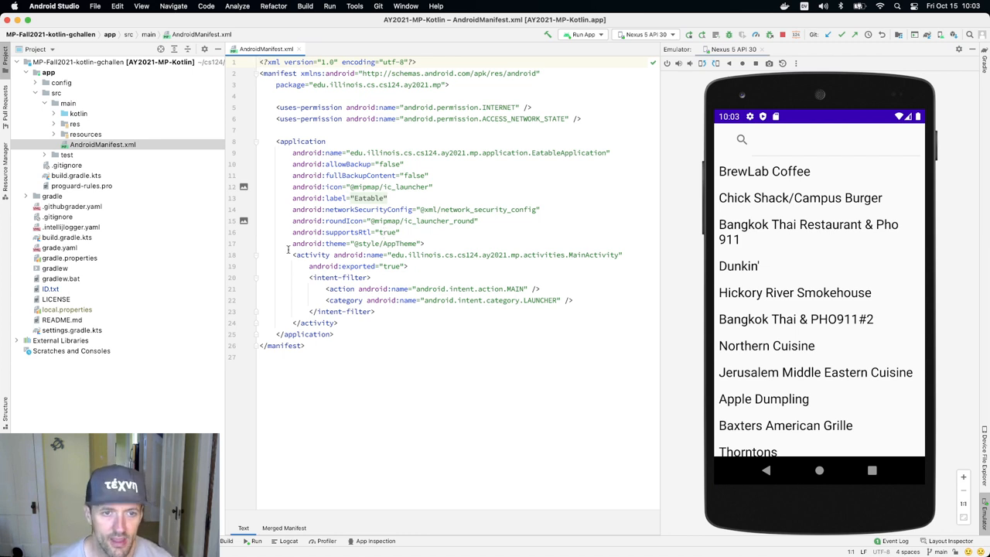
Select the MainActivity activity declaration in AndroidManifest.xml.
{"action": "left_click_drag", "start_coordinate": [292, 253], "coordinate": [338, 323]}
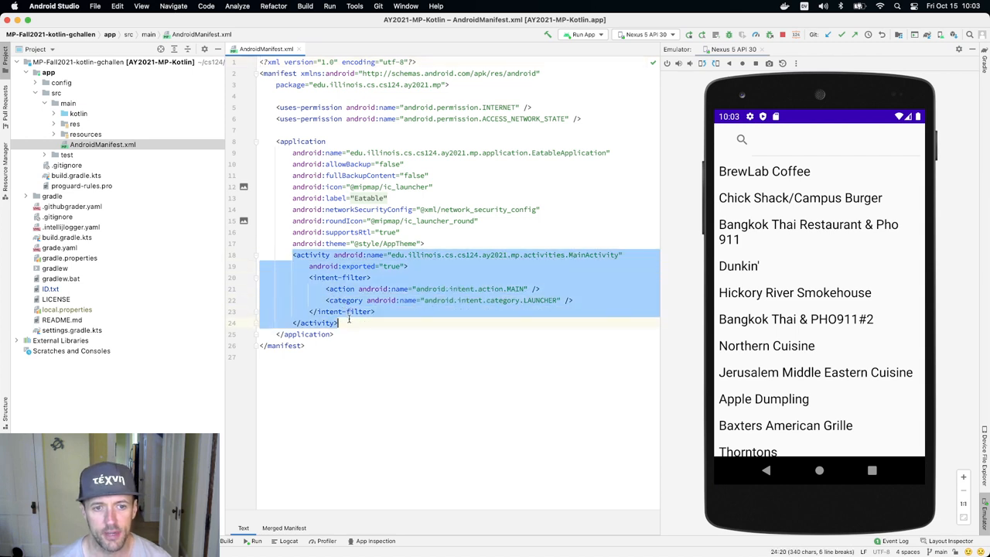
{"action": "left_click", "coordinate": [346, 324]}
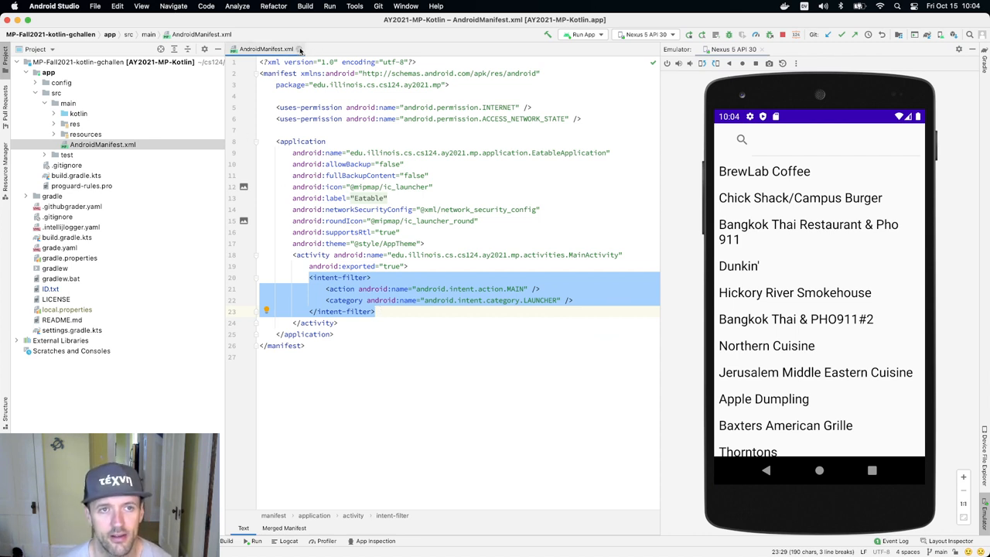
{"action": "mouse_move", "coordinate": [300, 48]}
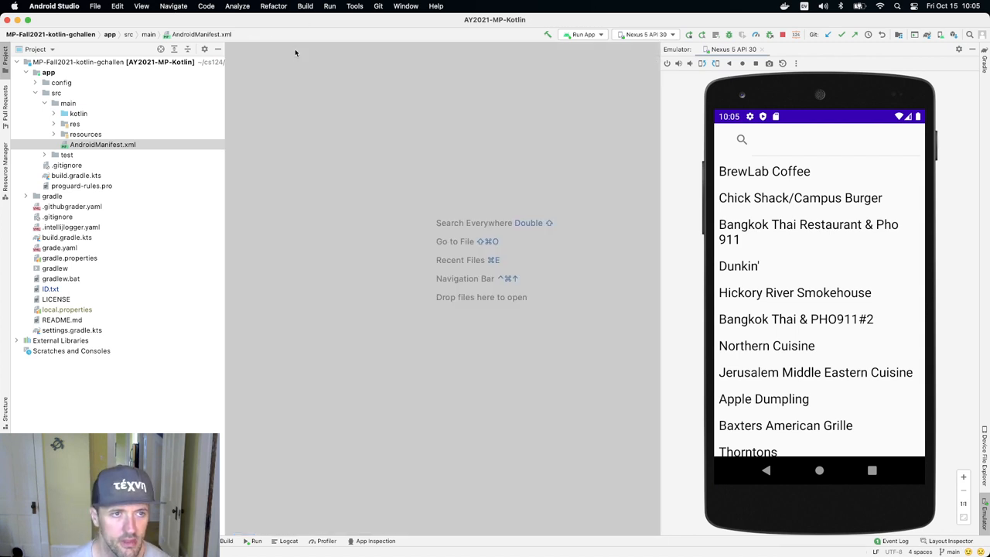
Expand the kotlin source folder and the activities package in the Project panel.
{"action": "left_click", "coordinate": [43, 113]}
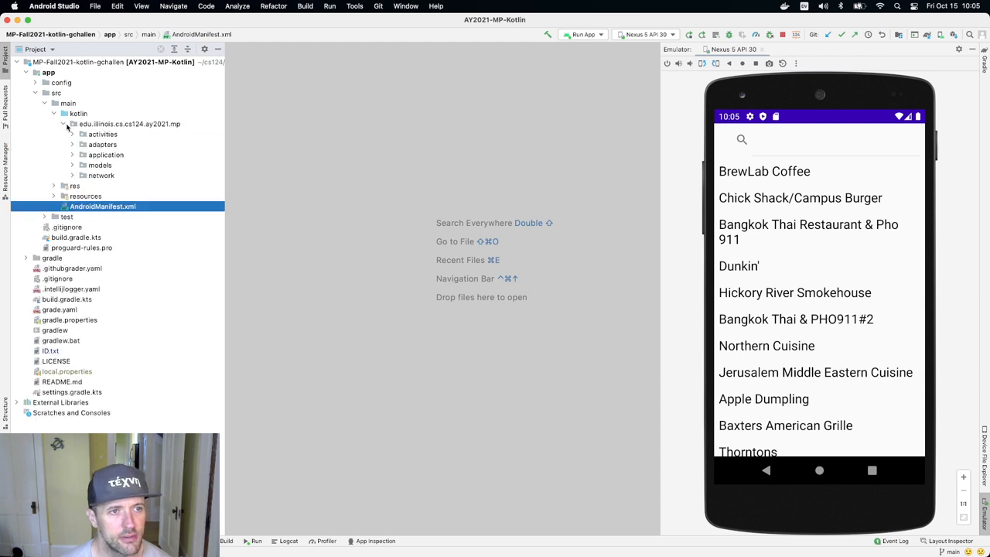
{"action": "left_click", "coordinate": [102, 133]}
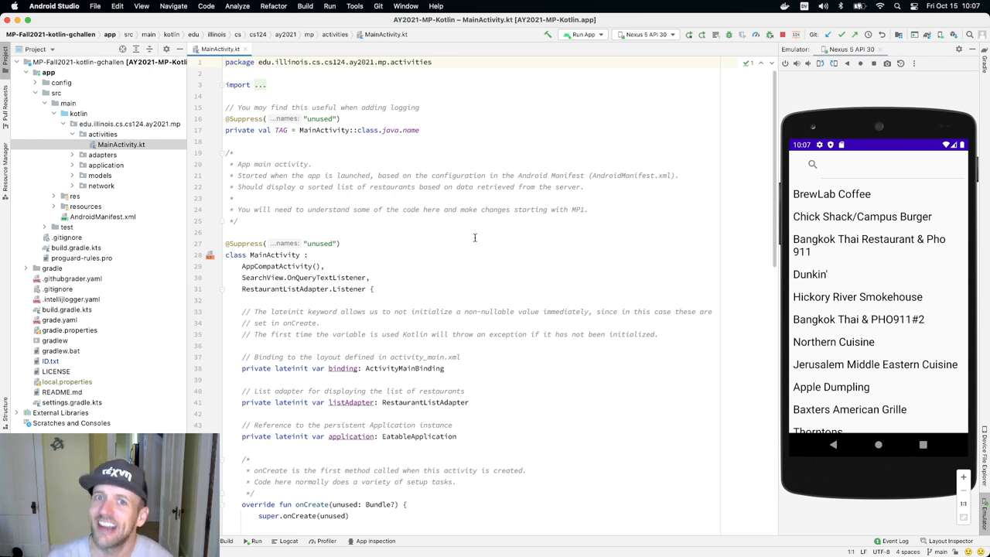
Scroll MainActivity.kt down to onCreate, then switch over to Chrome.
{"action": "scroll", "scroll_direction": "down", "scroll_amount": 3}
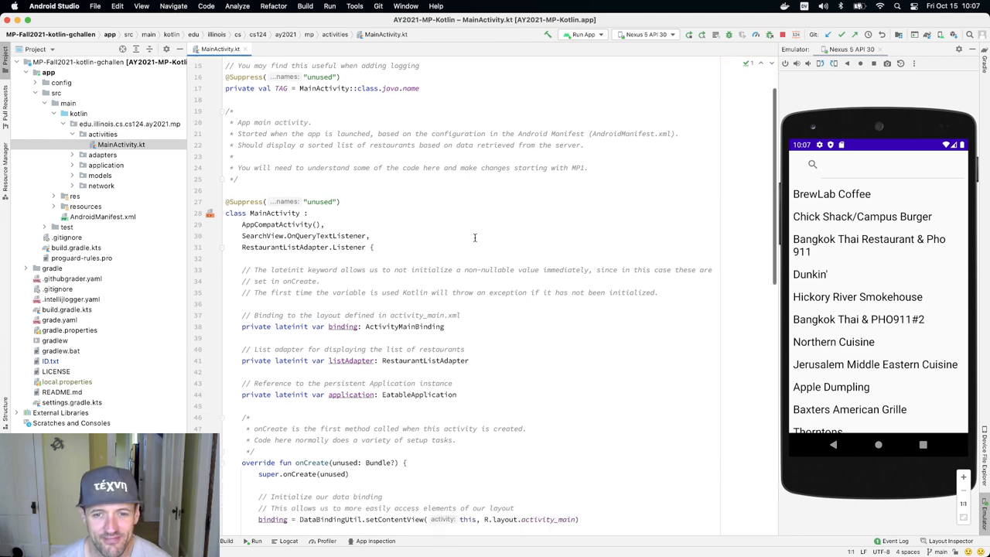
{"action": "scroll", "scroll_direction": "down", "scroll_amount": 3}
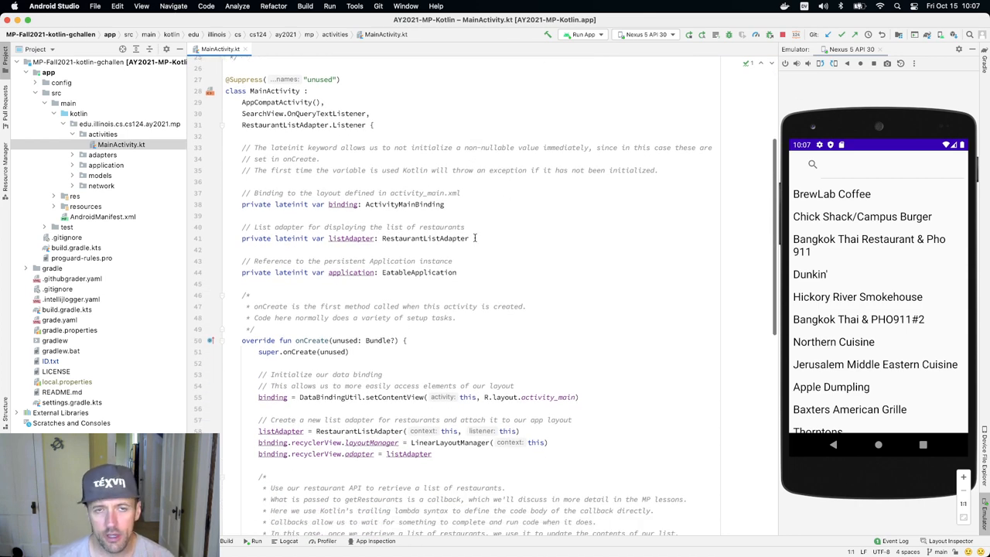
{"action": "key", "text": "cmd+tab"}
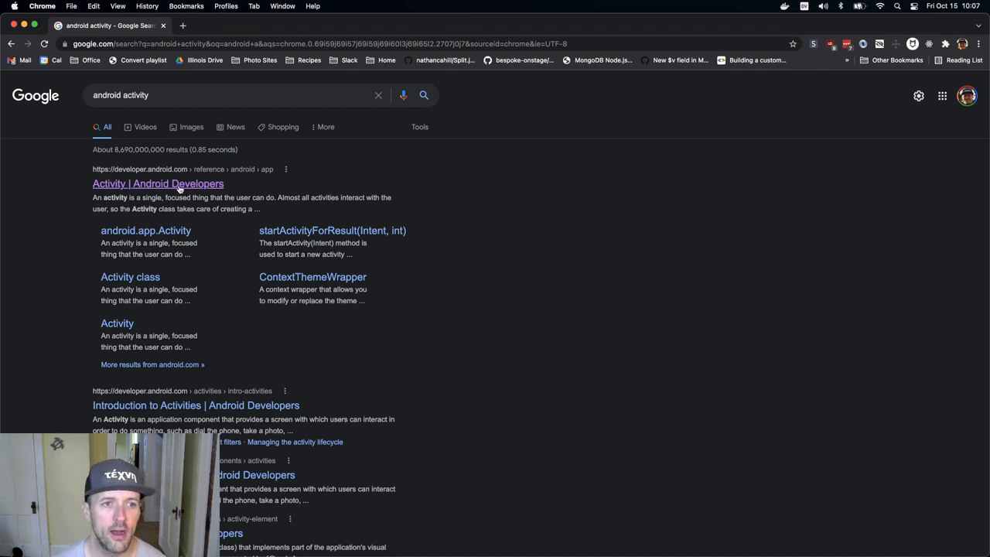
Open the Activity | Android Developers result from the android activity search.
{"action": "left_click", "coordinate": [157, 183]}
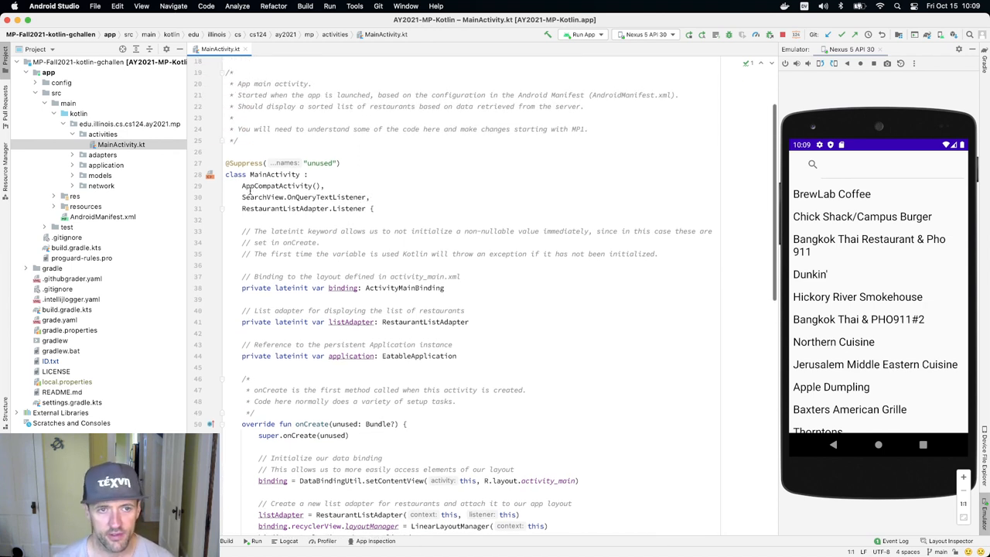
{"action": "double_click", "coordinate": [278, 186]}
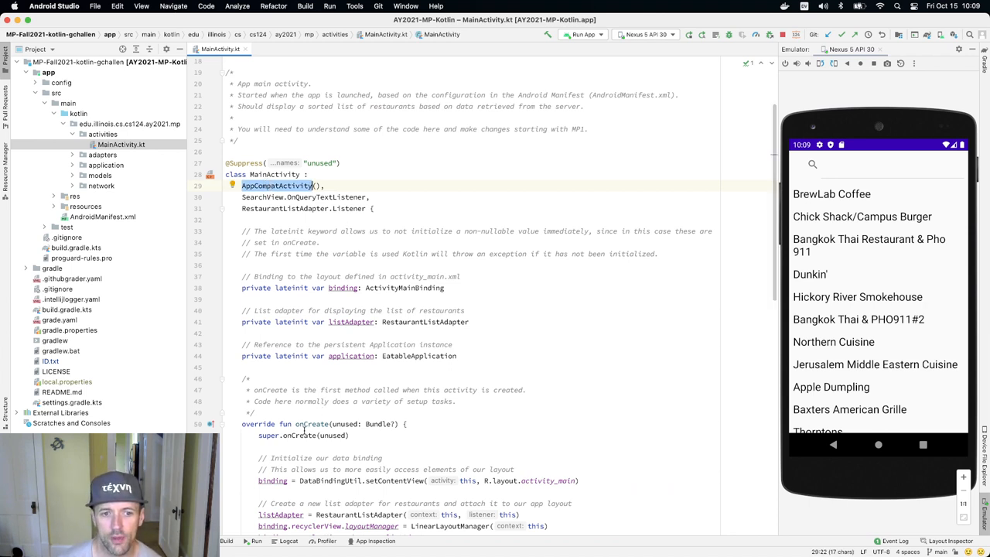
{"action": "double_click", "coordinate": [312, 424]}
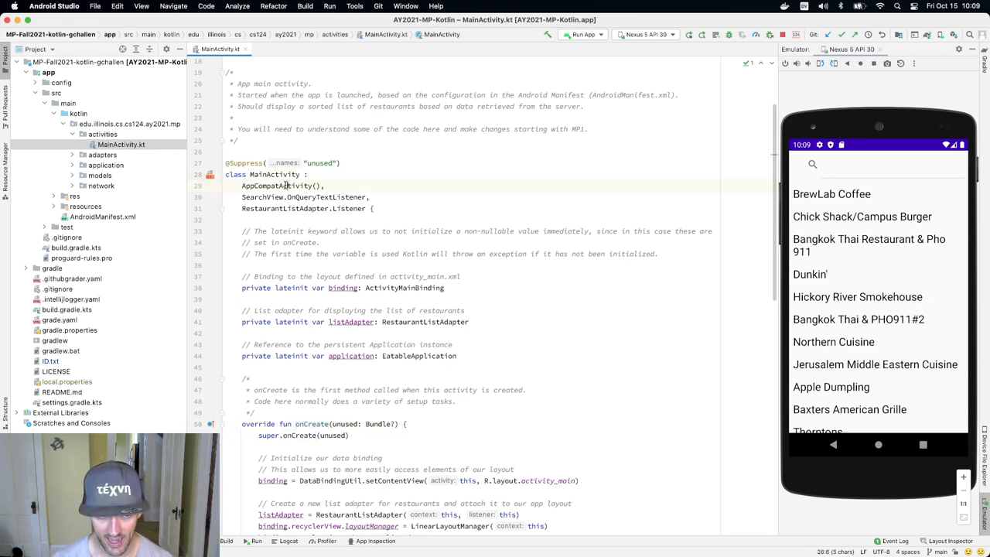
{"action": "double_click", "coordinate": [276, 186]}
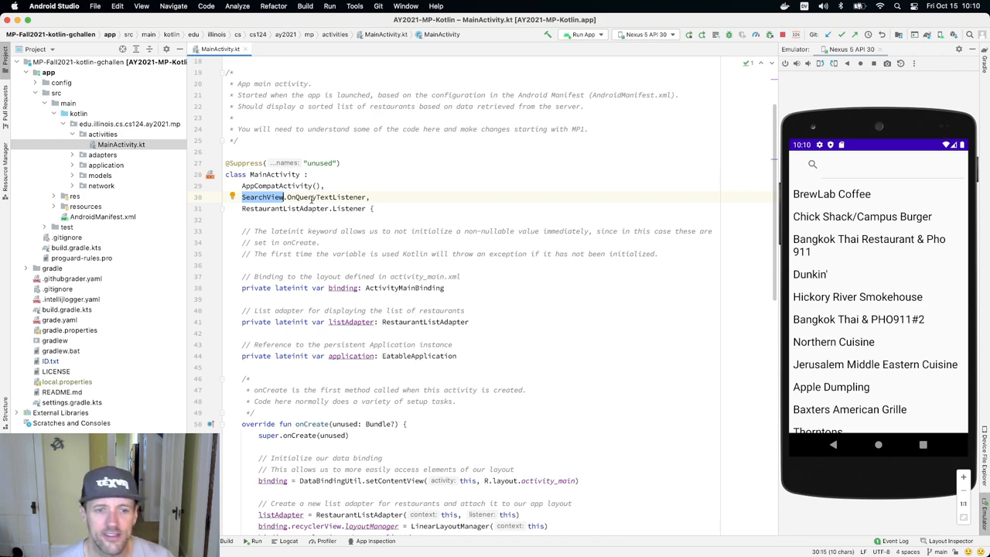
{"action": "scroll", "scroll_direction": "down", "scroll_amount": 3}
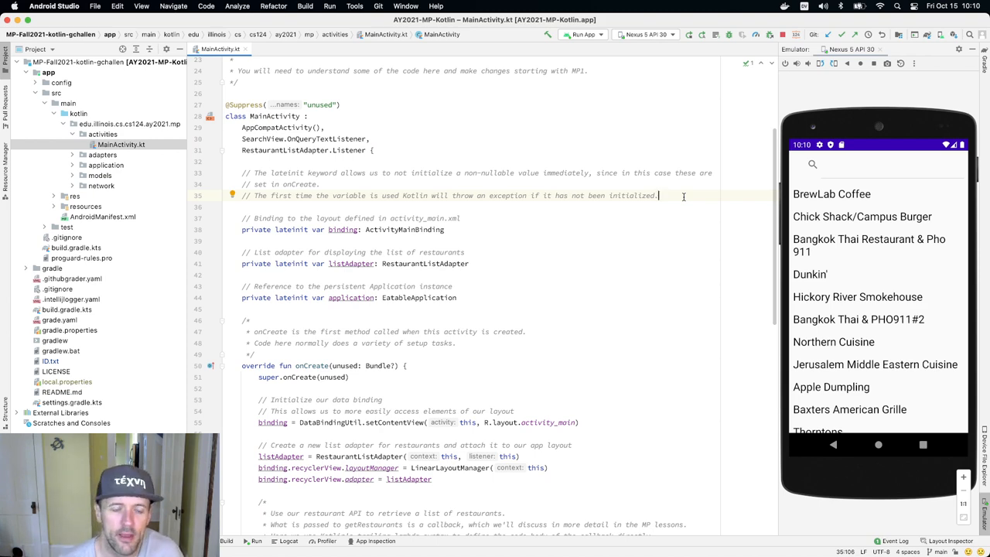
{"action": "scroll", "scroll_direction": "down", "scroll_amount": 3}
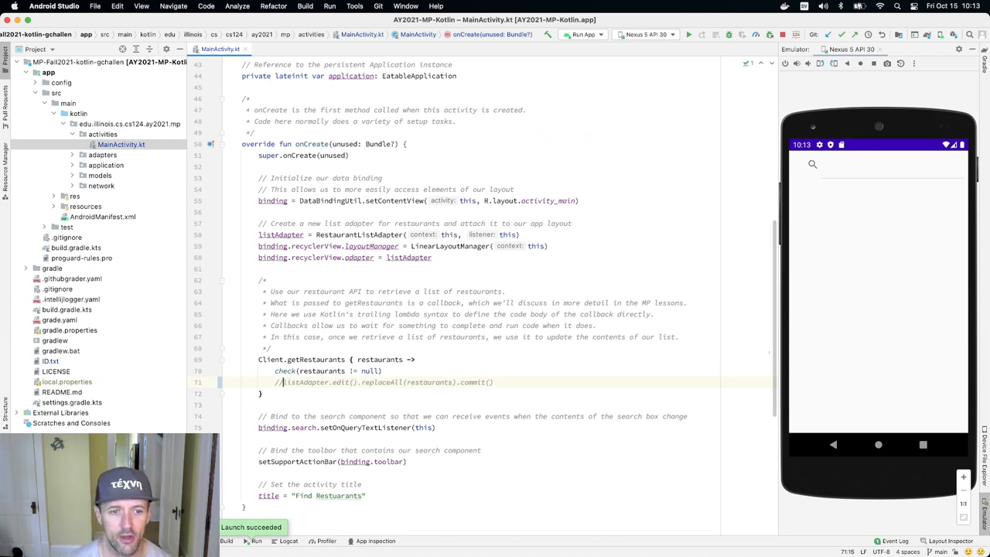
Add println("onCreate Running") right after super.onCreate in MainActivity.
{"action": "left_click", "coordinate": [278, 382]}
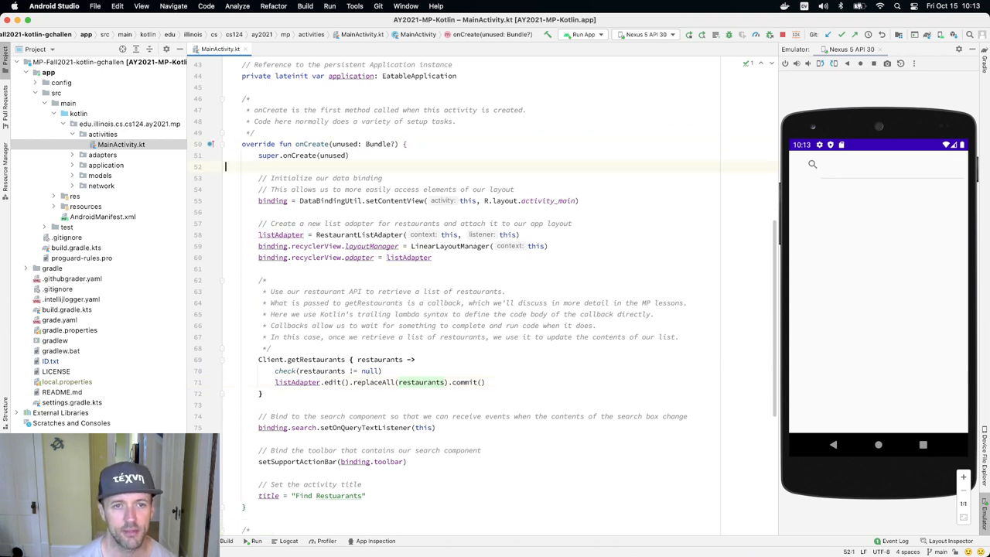
{"action": "type", "text": "println(\"onCreate Running"}
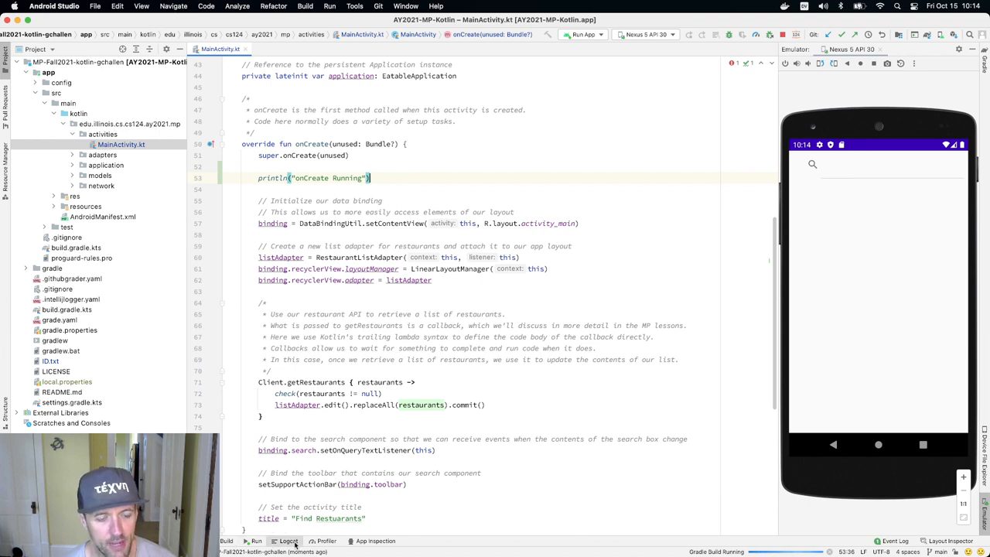
Show the Logcat output with the System.out onCreate Running line.
{"action": "left_click", "coordinate": [287, 542]}
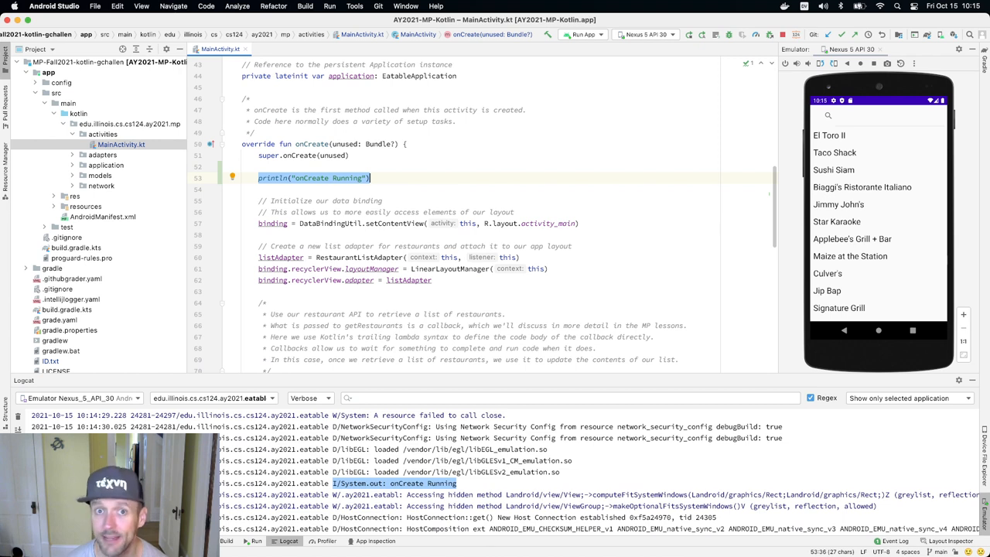
Write Log.d(TAG, "onCreate ran") in place of println and import android.util.Log.
{"action": "type", "text": "Log.d"}
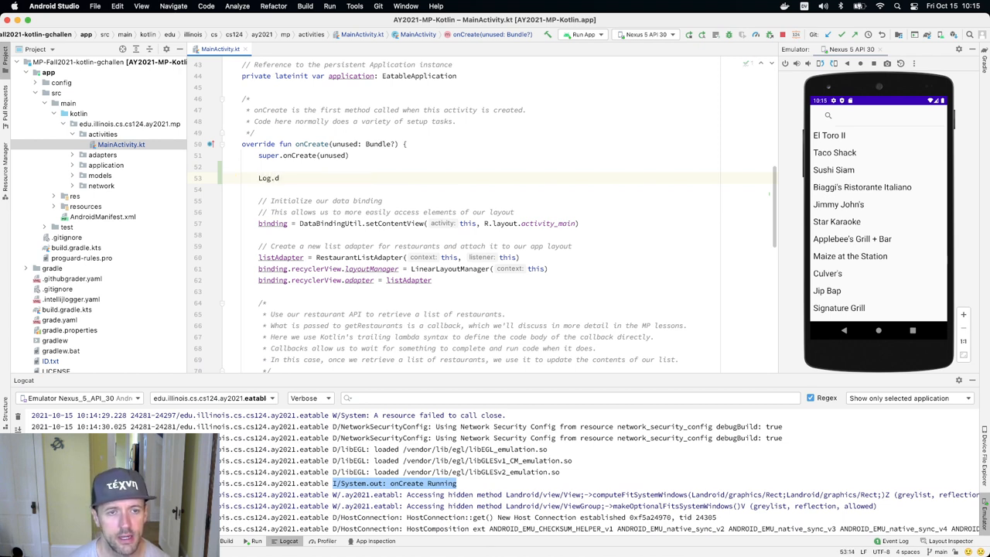
{"action": "type", "text": "("}
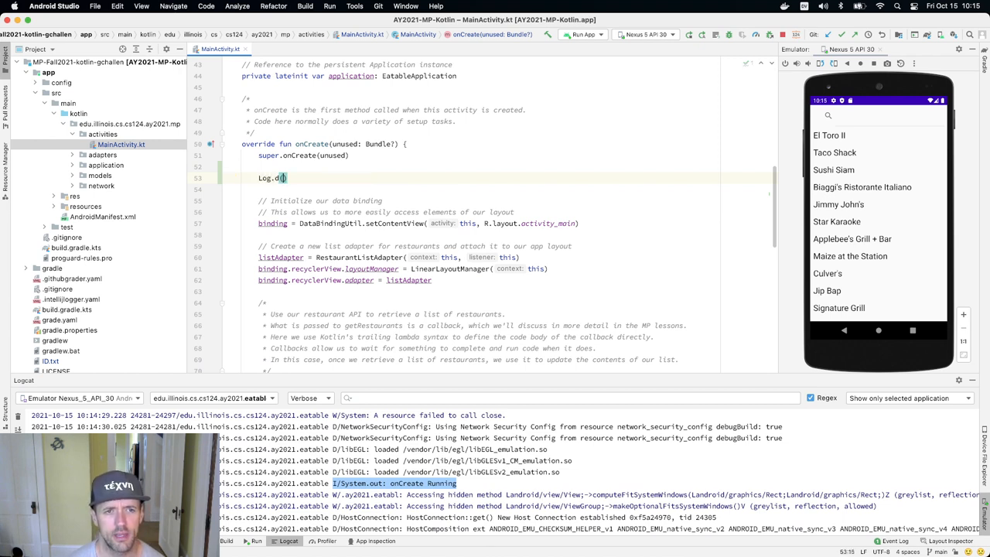
{"action": "type", "text": "TAG, \"onCre"}
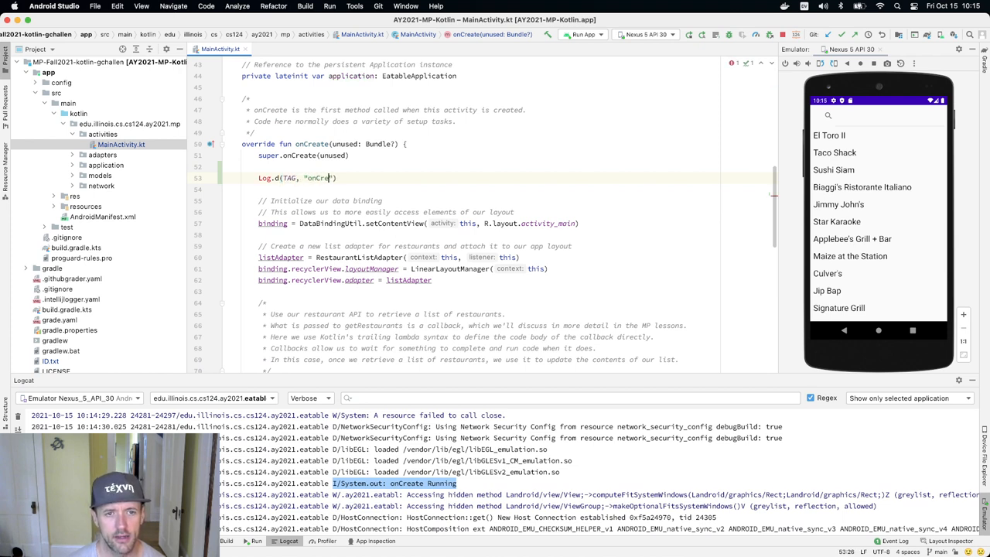
{"action": "type", "text": "ran"}
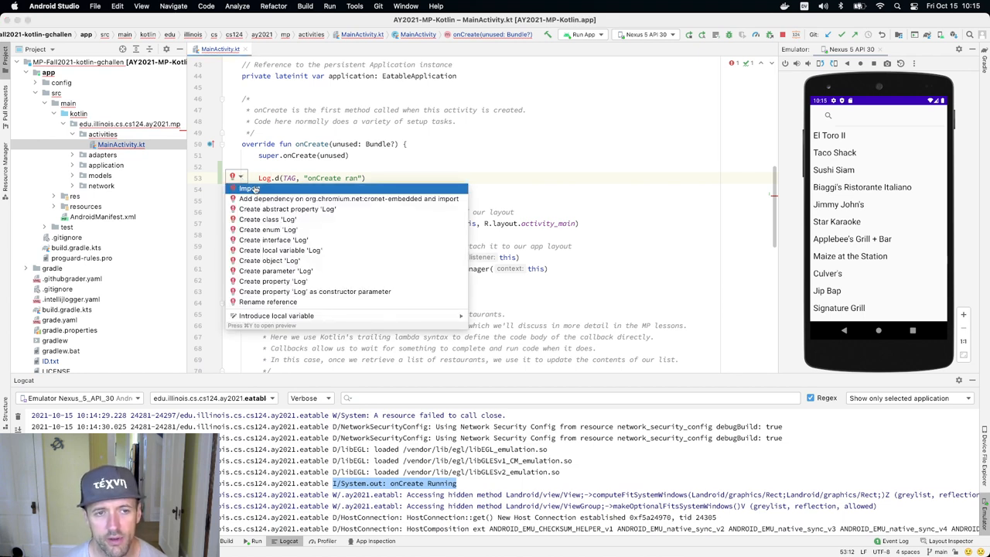
{"action": "left_click", "coordinate": [249, 189]}
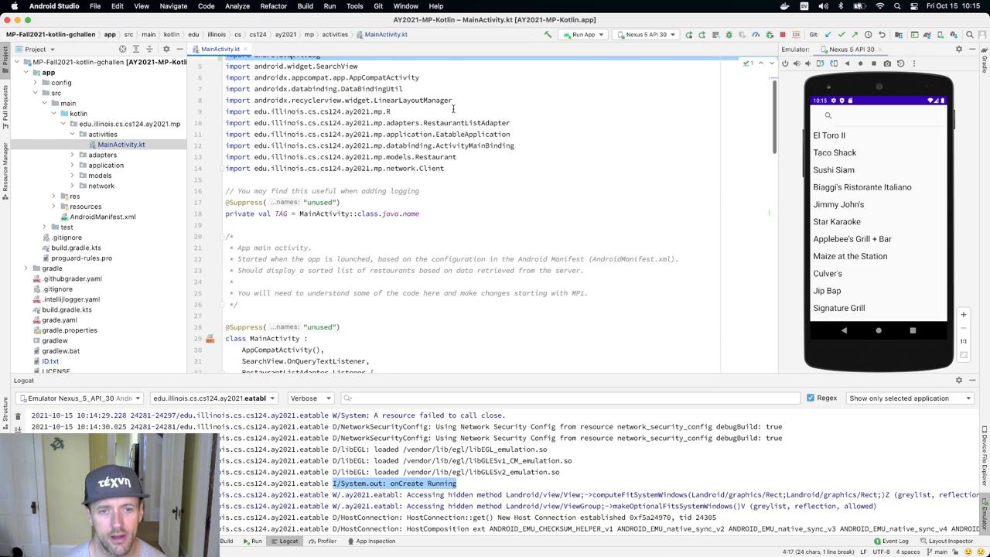
{"action": "scroll", "scroll_direction": "down", "scroll_amount": 3}
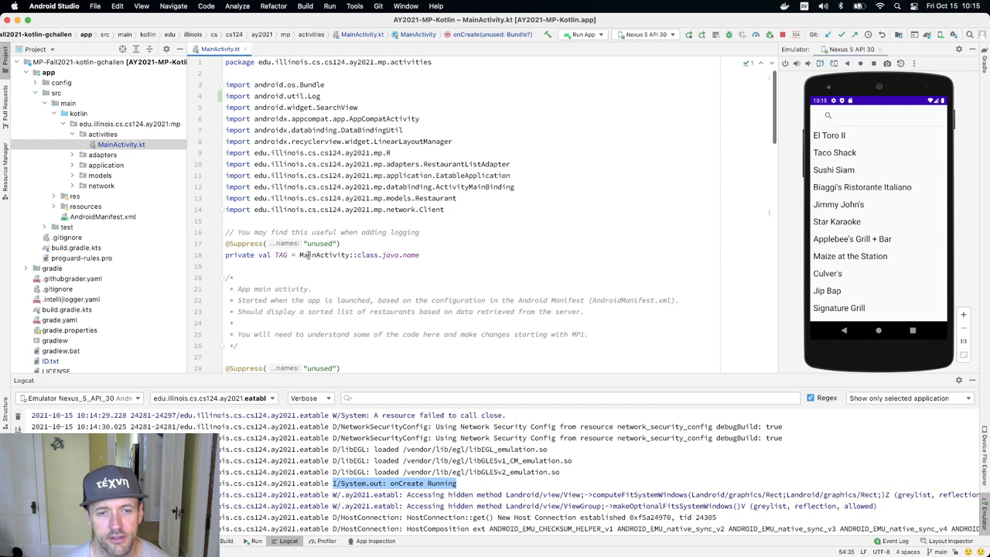
{"action": "scroll", "scroll_direction": "down", "scroll_amount": 3}
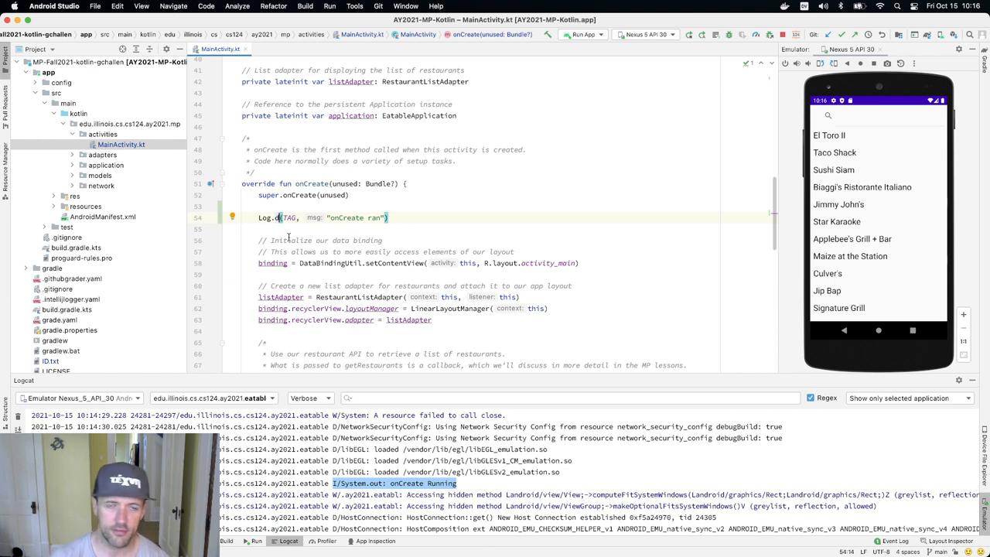
Set the Logcat level to Error, then to Warn to show warnings and above.
{"action": "left_click", "coordinate": [308, 397]}
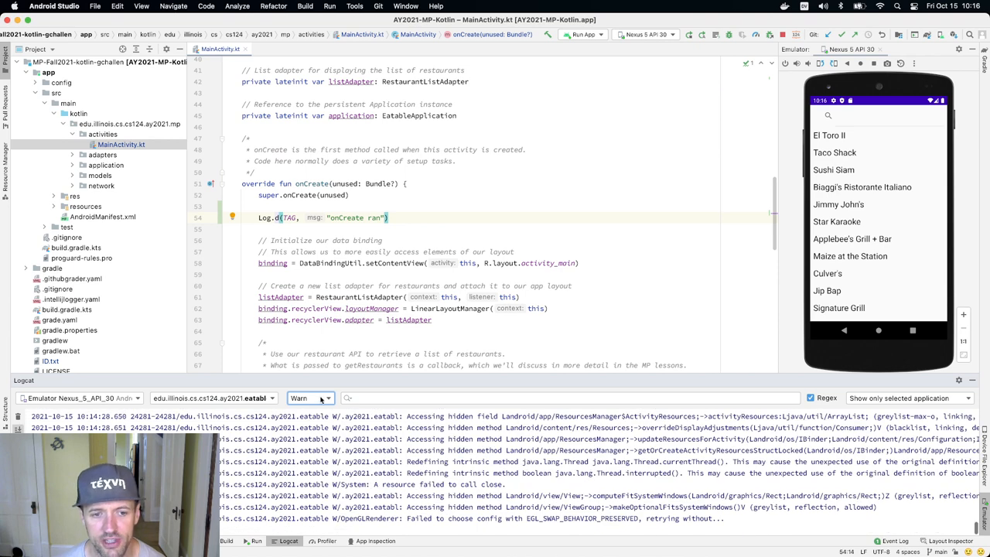
{"action": "left_click", "coordinate": [309, 398]}
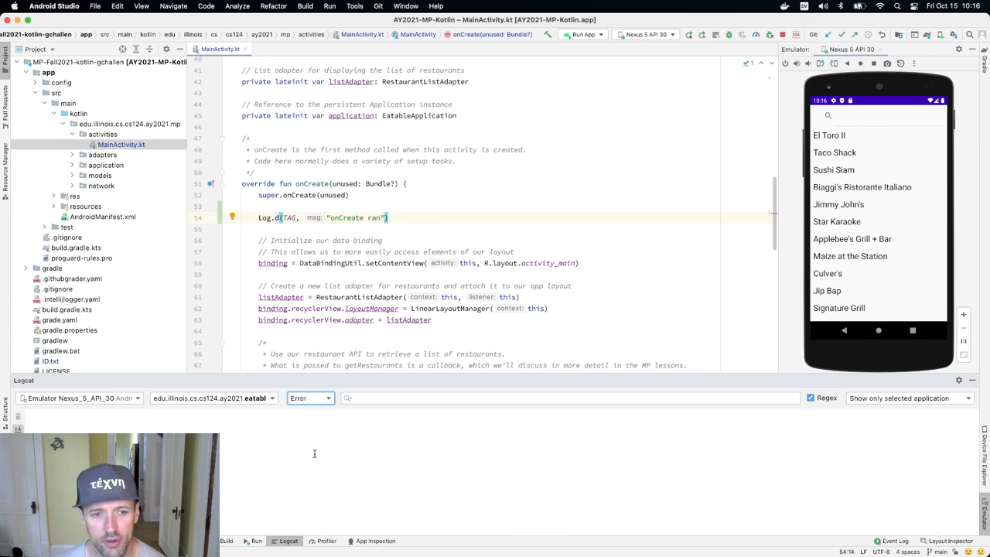
{"action": "left_click", "coordinate": [310, 398]}
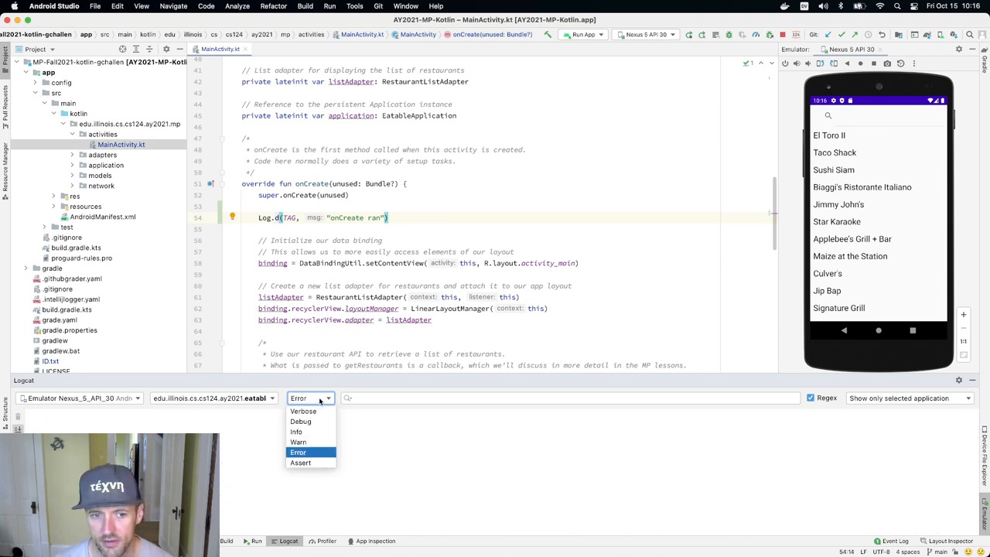
{"action": "left_click", "coordinate": [297, 442]}
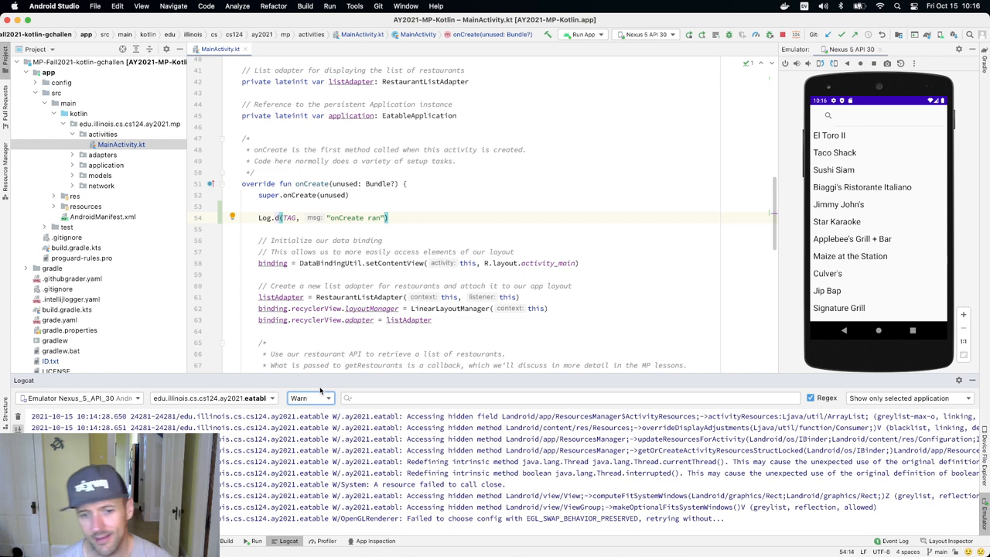
Change the Logcat severity level from Warn to Info.
{"action": "left_click", "coordinate": [309, 397]}
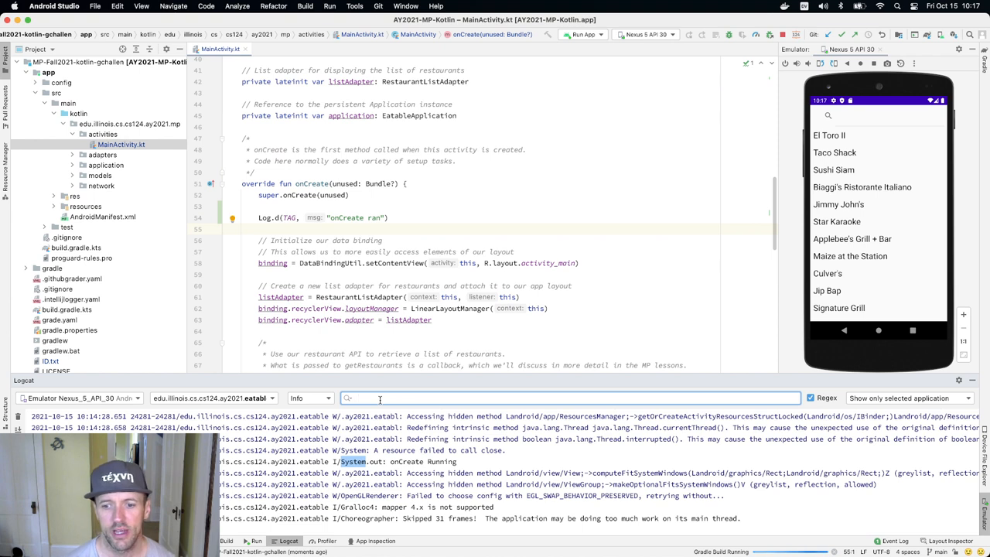
Filter Logcat to 'MainActivity' and set the severity level to Verbose.
{"action": "type", "text": "MainActivity"}
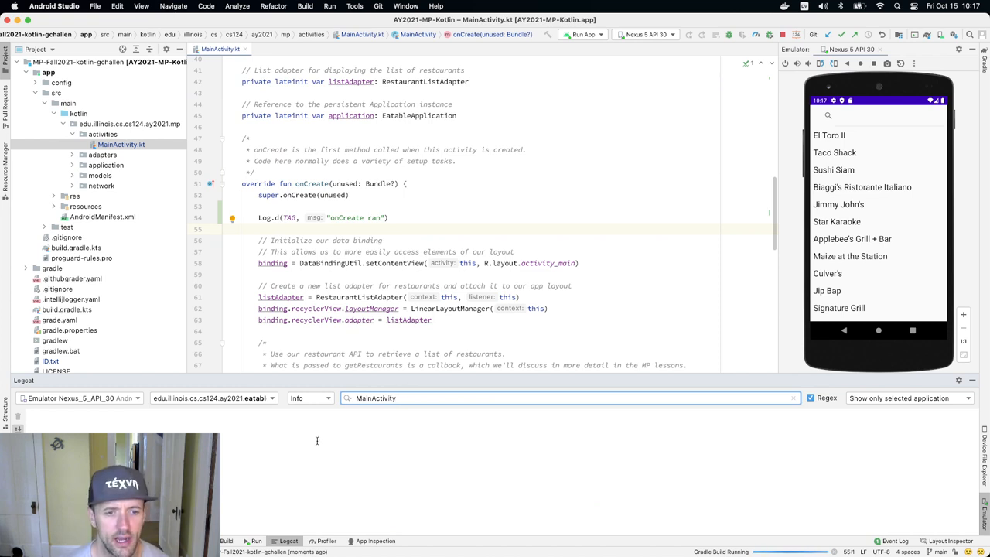
{"action": "left_click", "coordinate": [309, 397]}
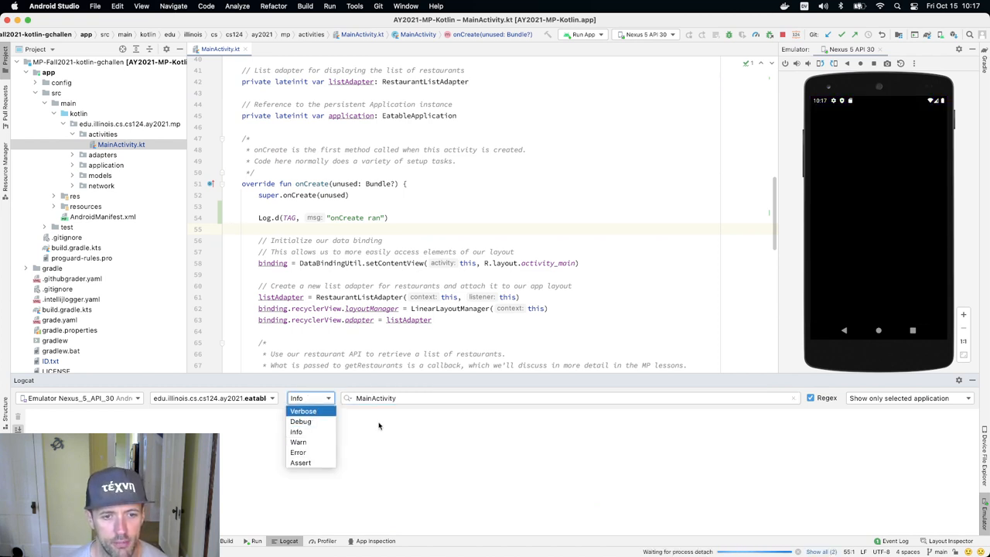
{"action": "left_click", "coordinate": [303, 411]}
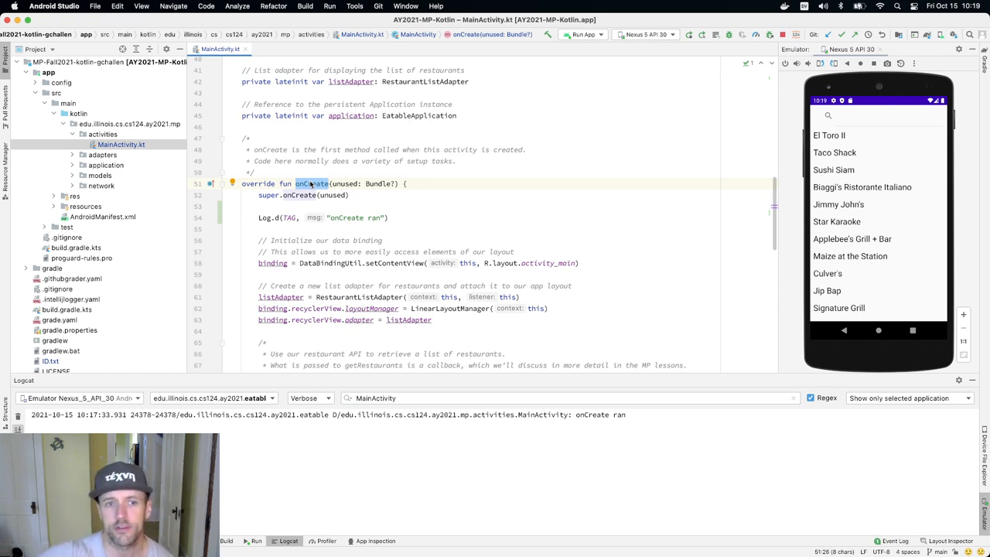
{"action": "scroll", "scroll_direction": "down", "scroll_amount": 3}
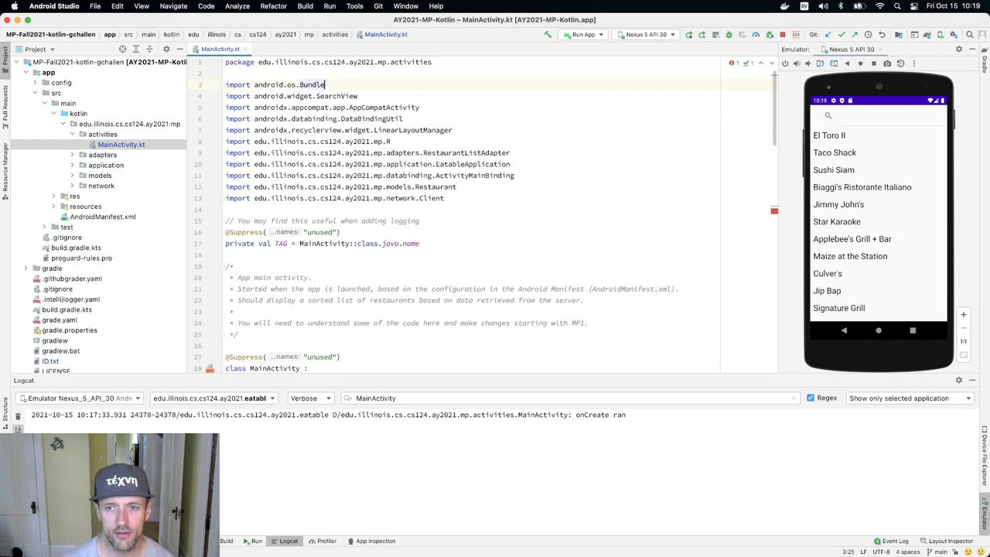
{"action": "scroll", "scroll_direction": "down", "scroll_amount": 3}
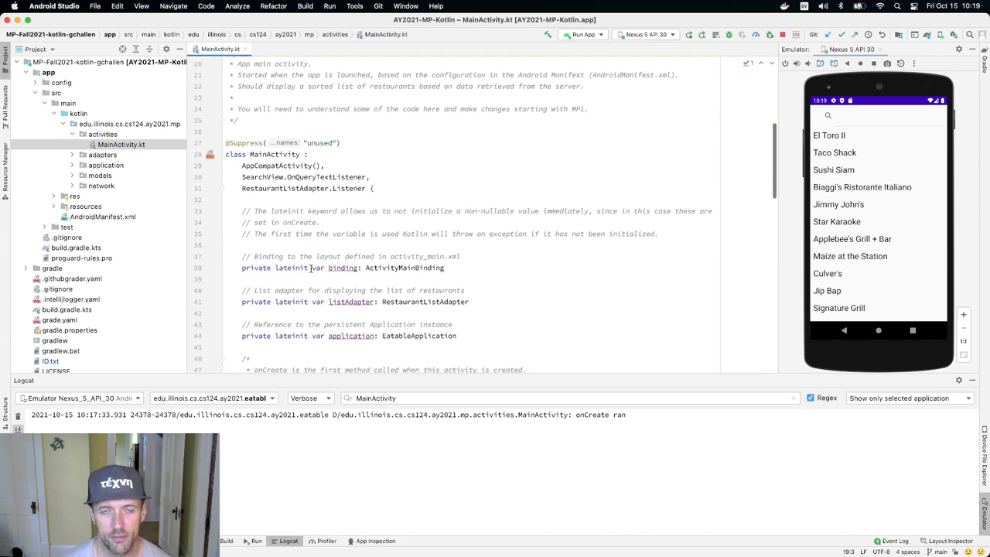